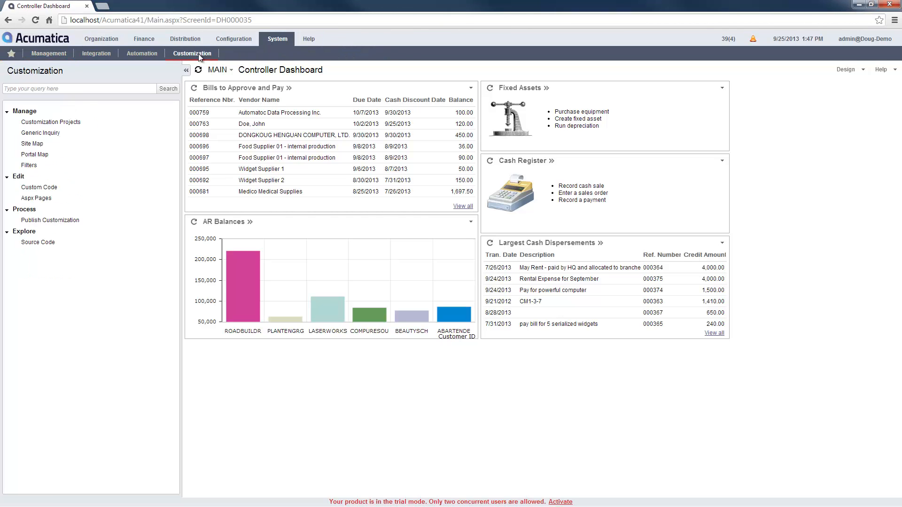
Load the QuotesByCustomer generic inquiry with its Customer and SalesOrder source tables
left_click(40, 133)
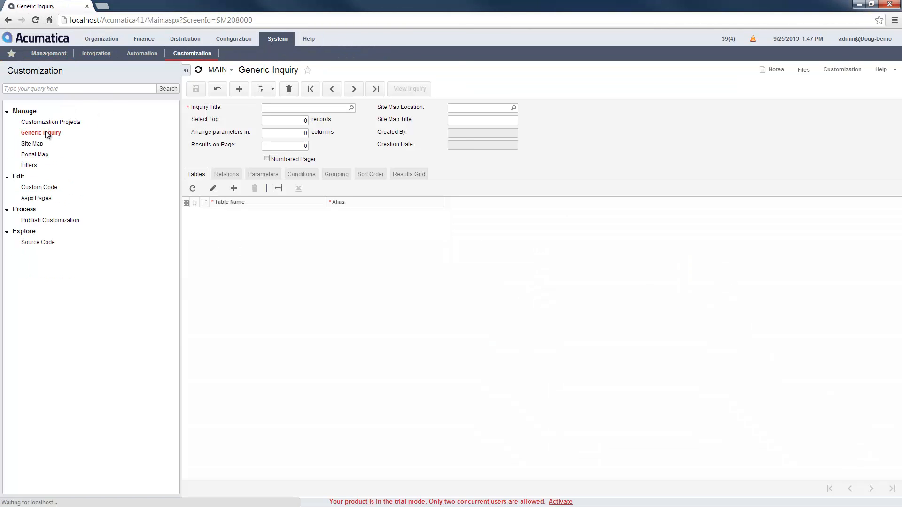
left_click(350, 107)
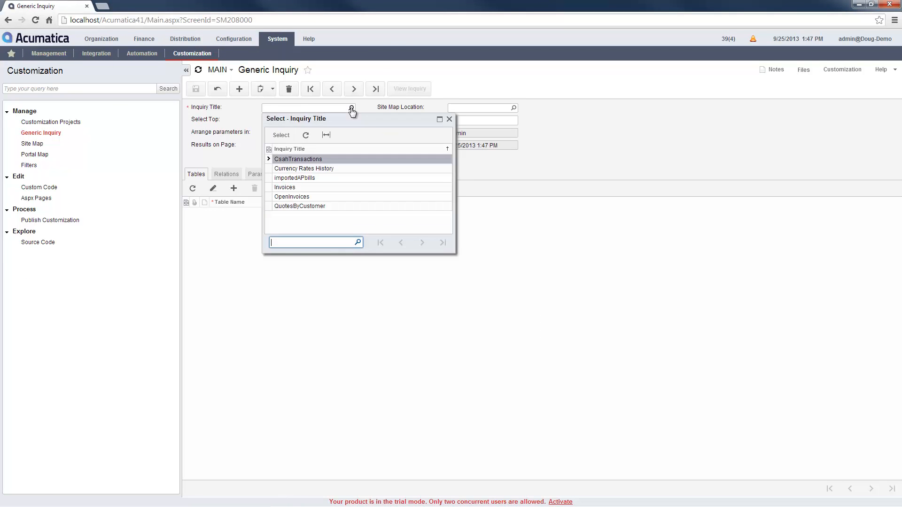
double_click(298, 206)
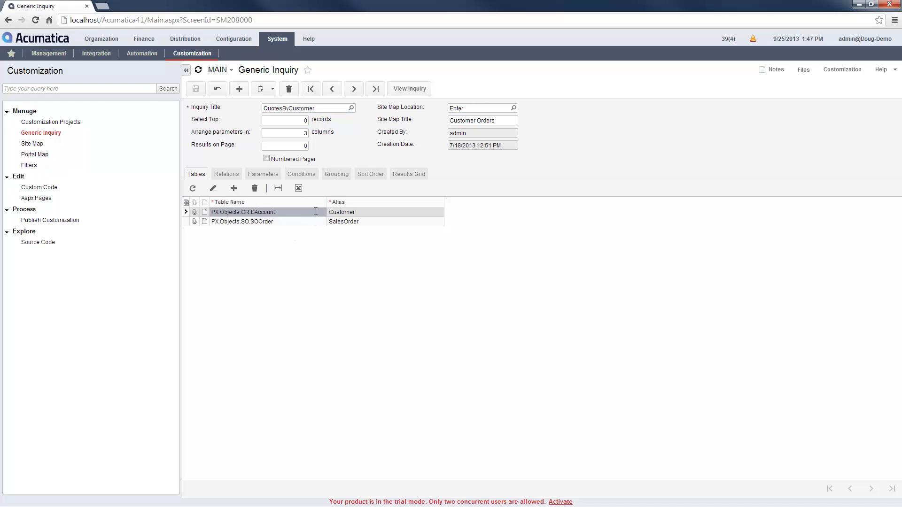
left_click(330, 211)
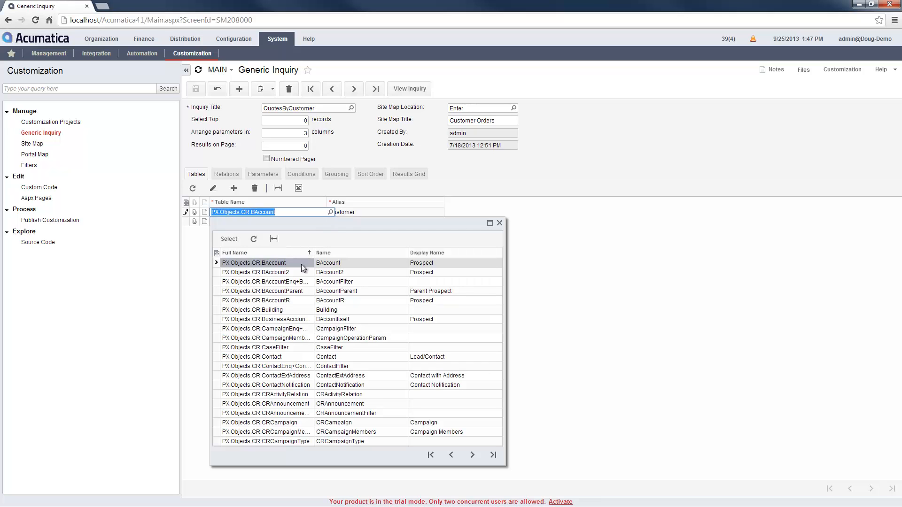
mouse_move(302, 266)
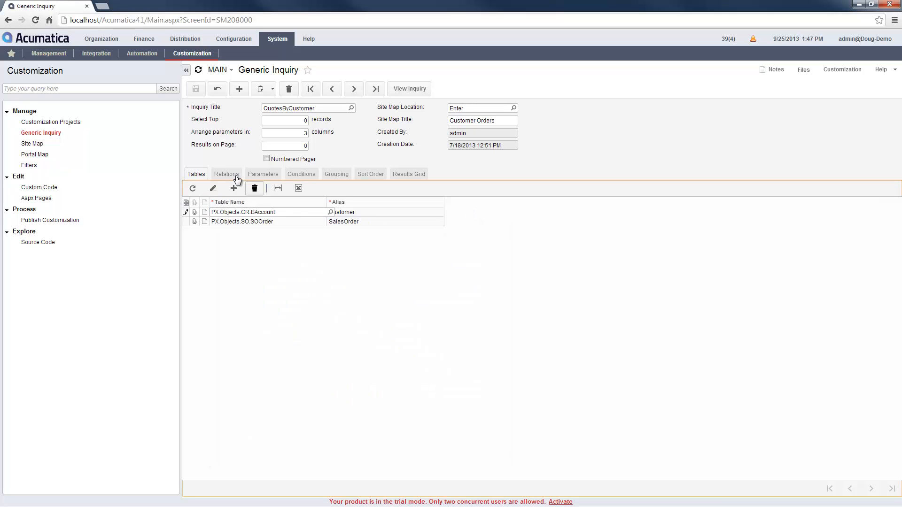
Review the Customer–SalesOrder inner join, then show the CustomerID and OrderType parameters
left_click(227, 174)
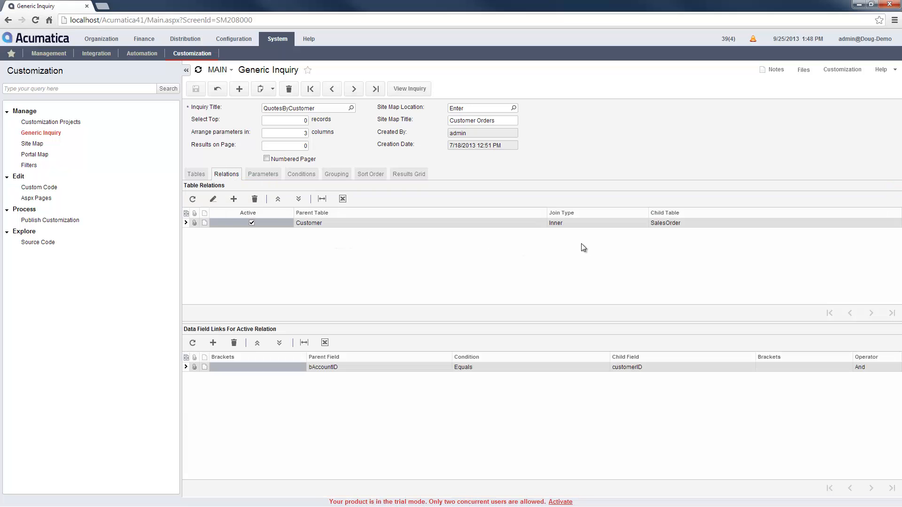
mouse_move(553, 240)
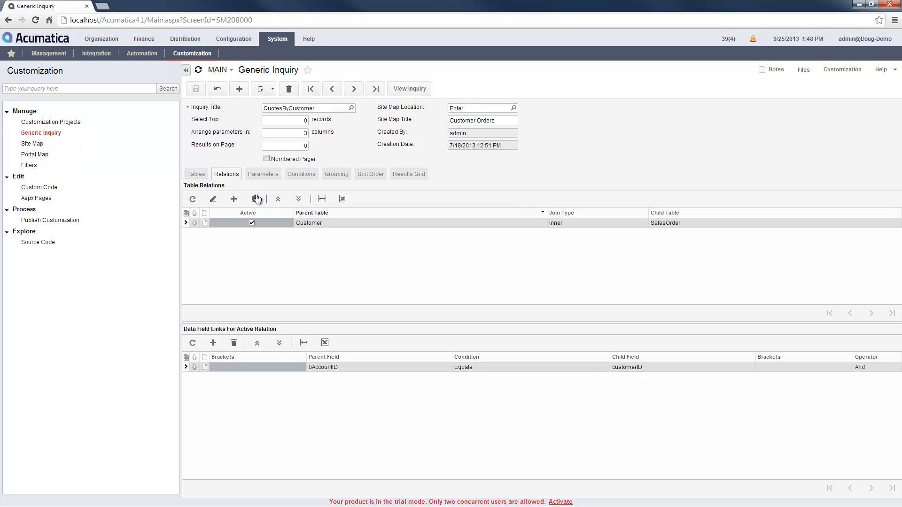
left_click(262, 174)
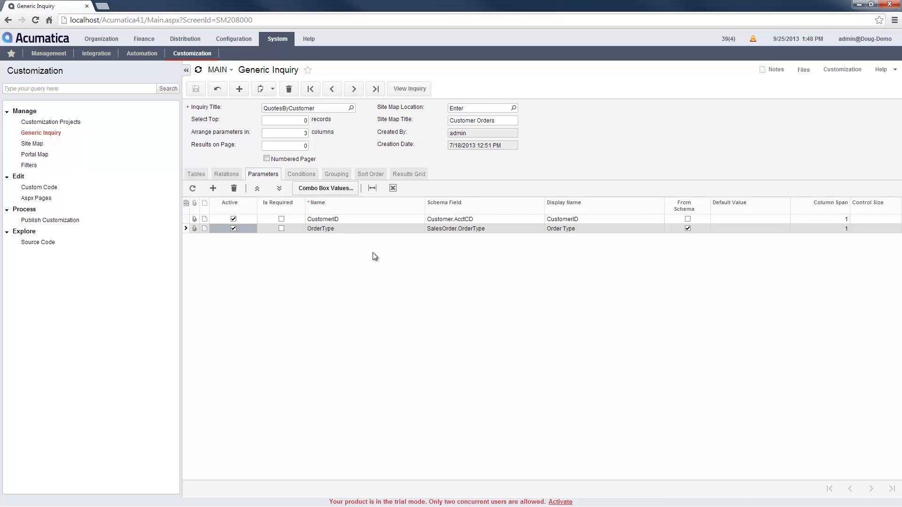
mouse_move(386, 254)
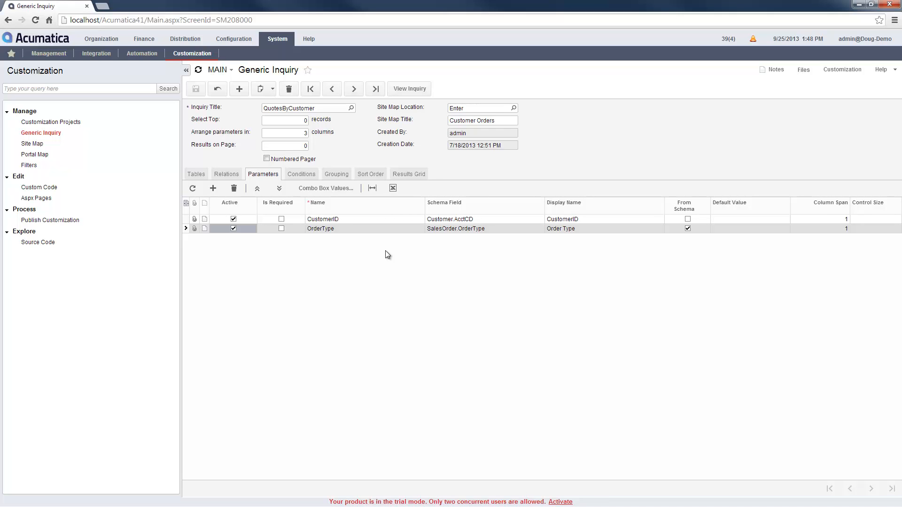
Review the five OrderType and CustomerID filter conditions, then show the empty sort order
left_click(301, 174)
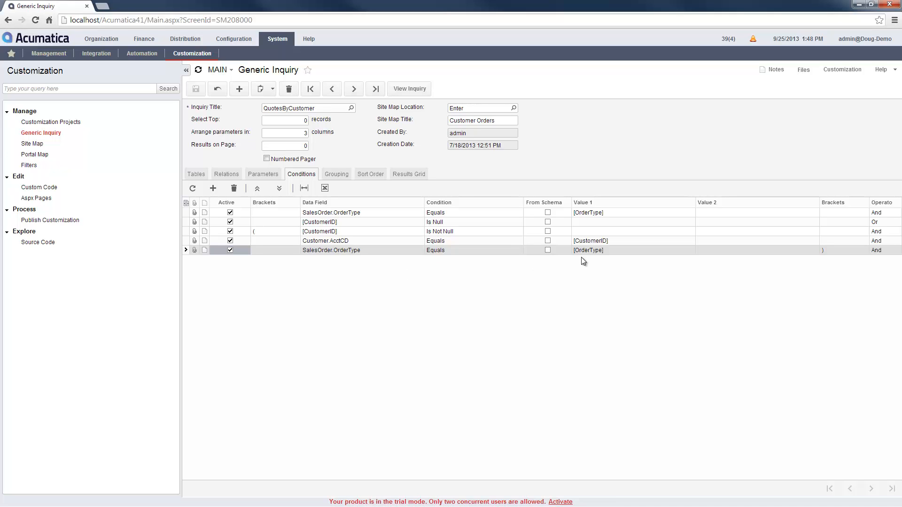
mouse_move(336, 181)
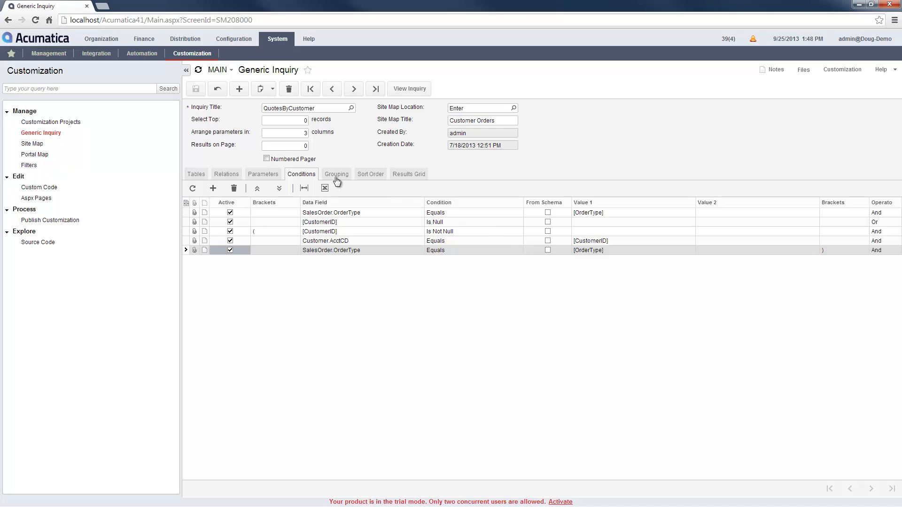
left_click(370, 174)
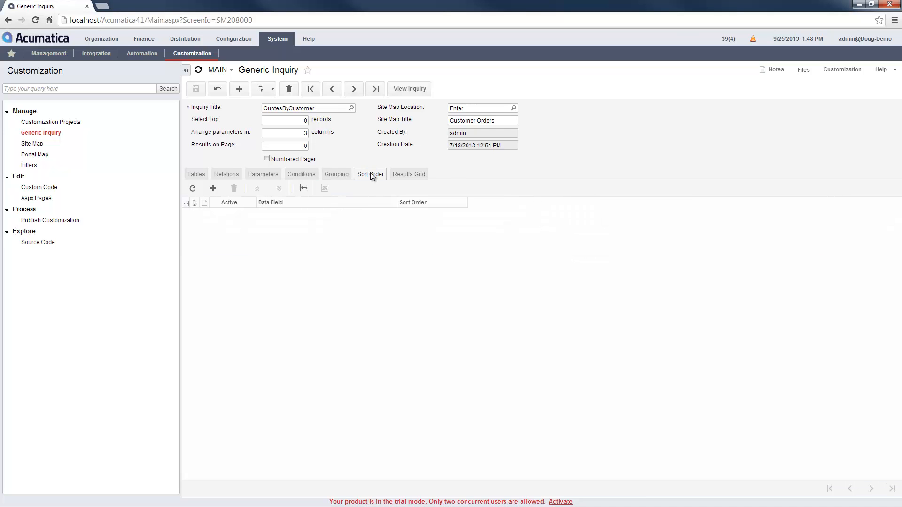
Review the five result columns and leave OrderTotal's aggregate function blank
left_click(408, 174)
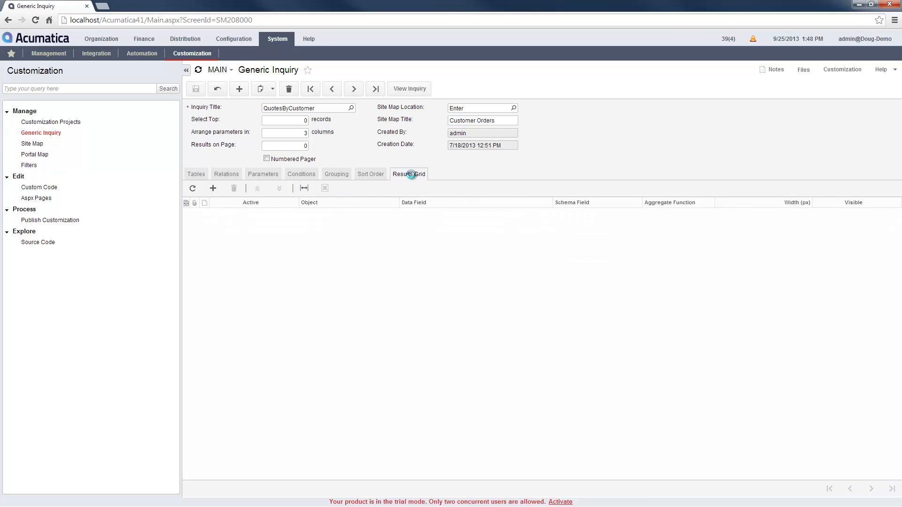
left_click(409, 174)
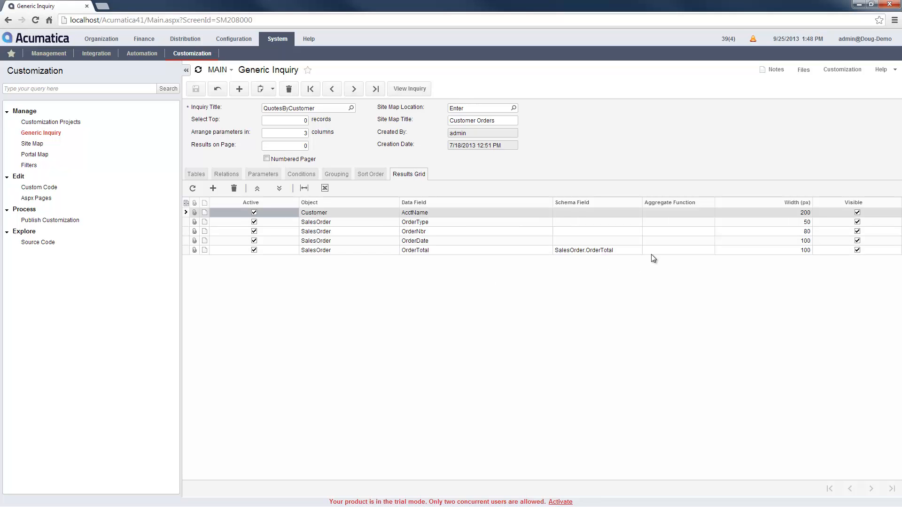
left_click(717, 250)
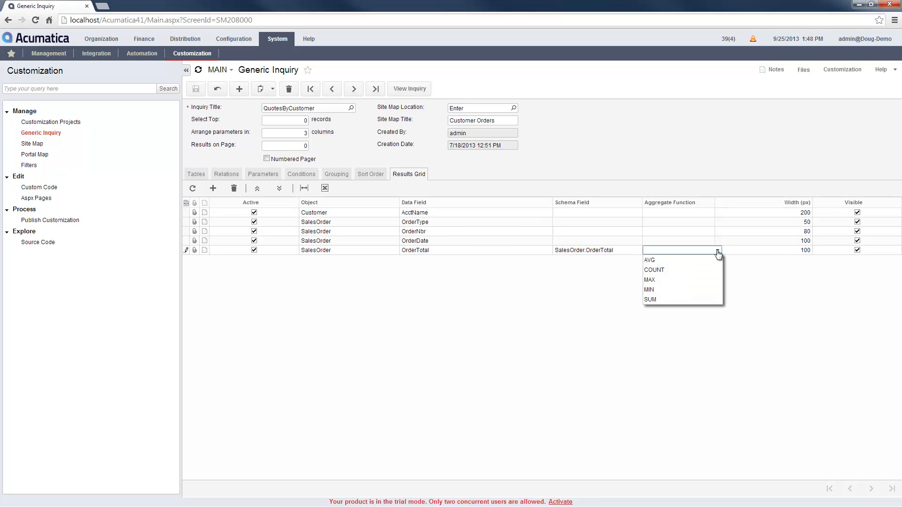
left_click(580, 286)
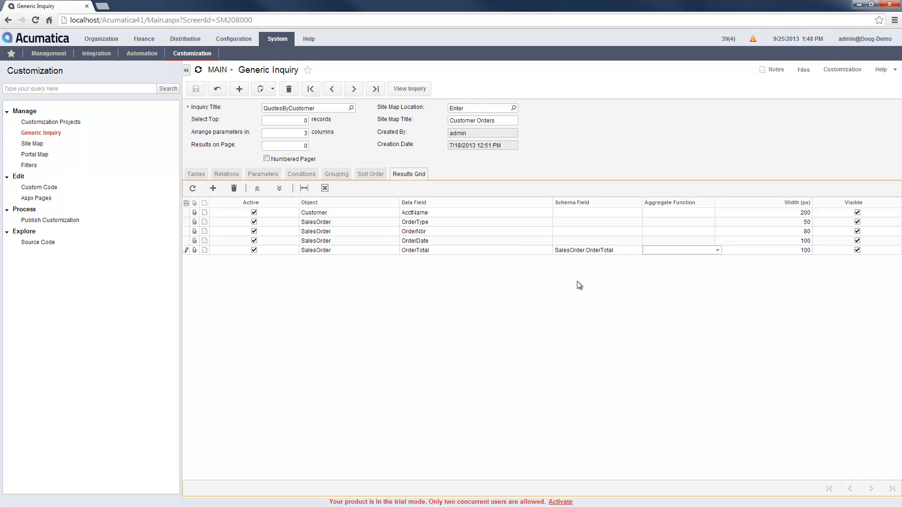
mouse_move(406, 88)
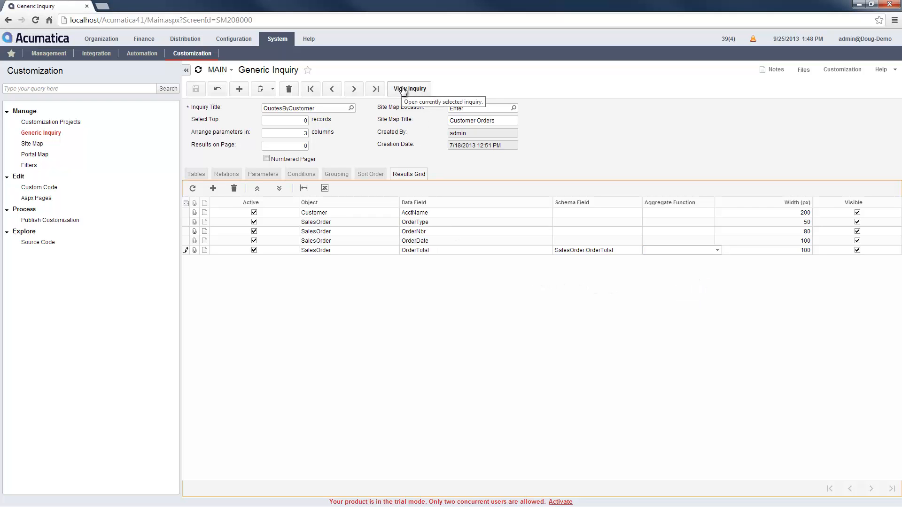
Run the QuotesByCustomer inquiry and sort its results by date, newest first
left_click(409, 88)
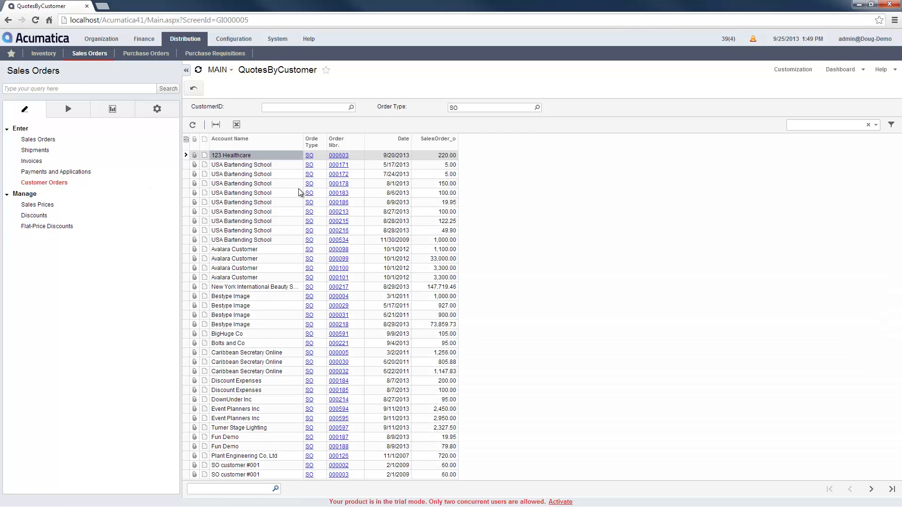
left_click(403, 139)
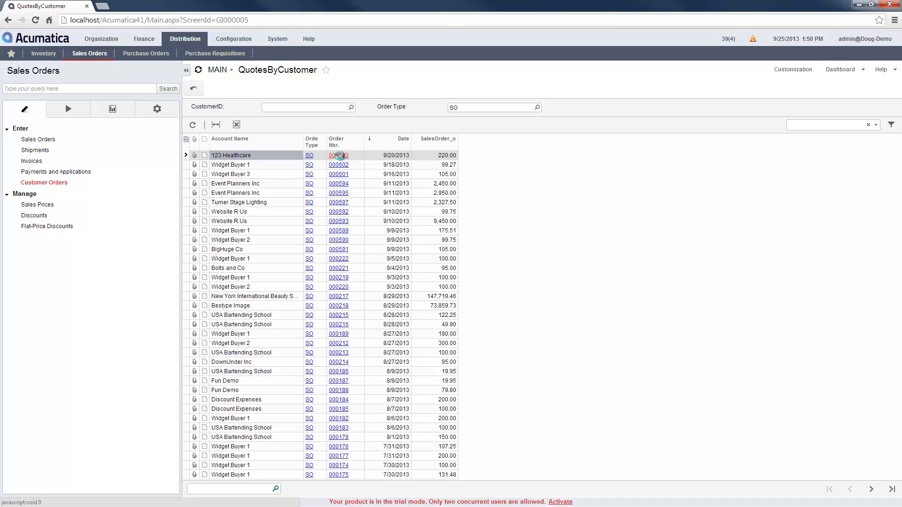
left_click(339, 155)
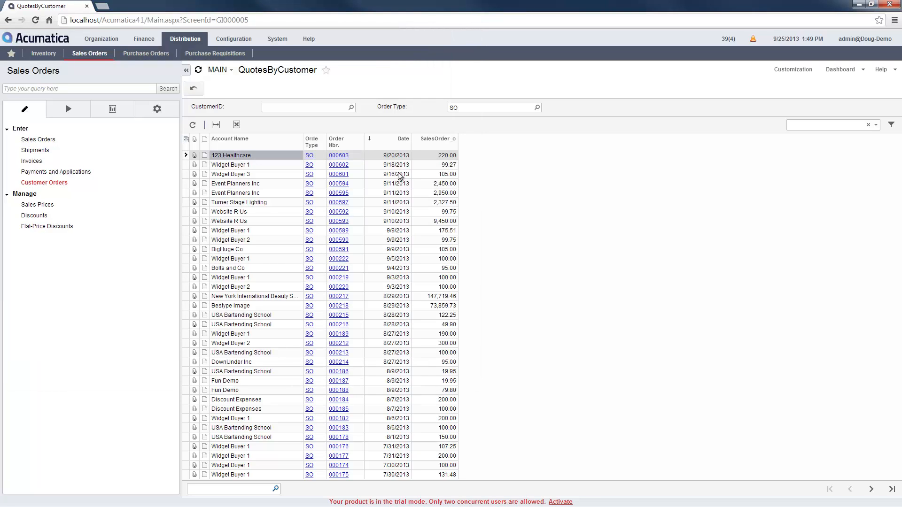
Start adding the results as a Customer Orders table widget on the Sales Orders dashboard
left_click(842, 68)
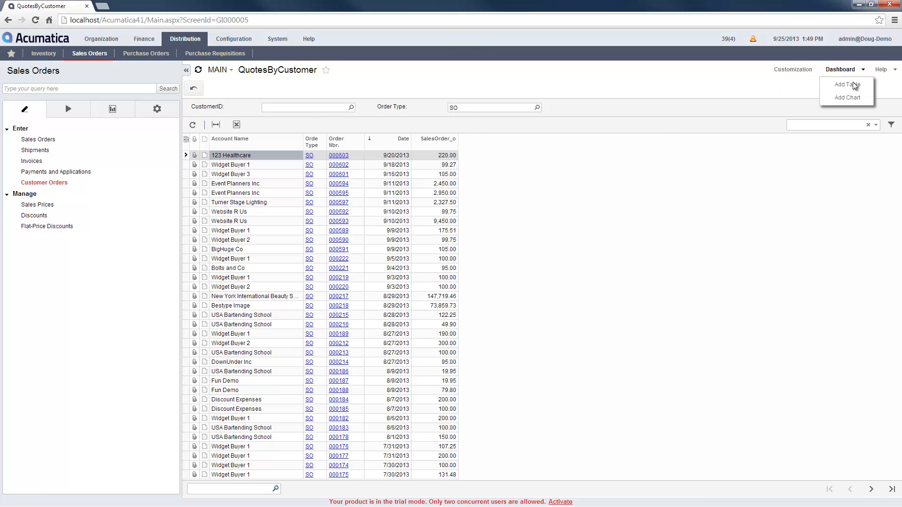
left_click(845, 83)
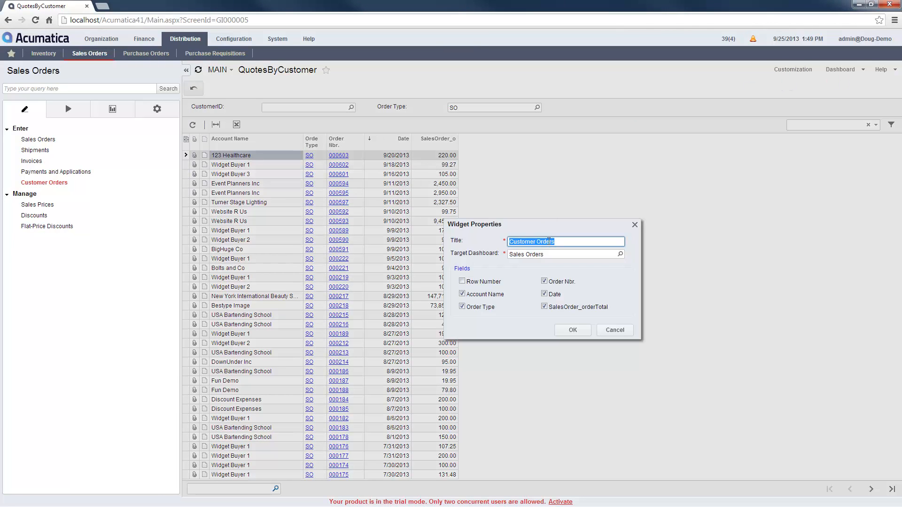